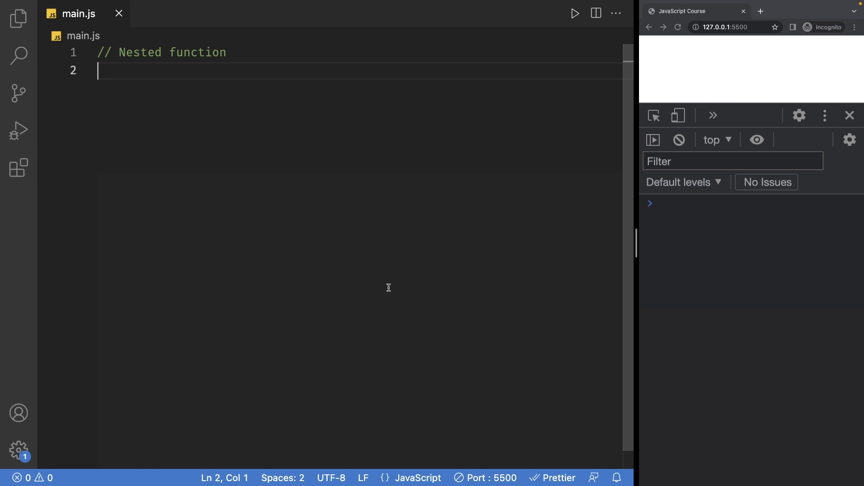
Define a sayHi function containing console.log("Hi!").
text(function)
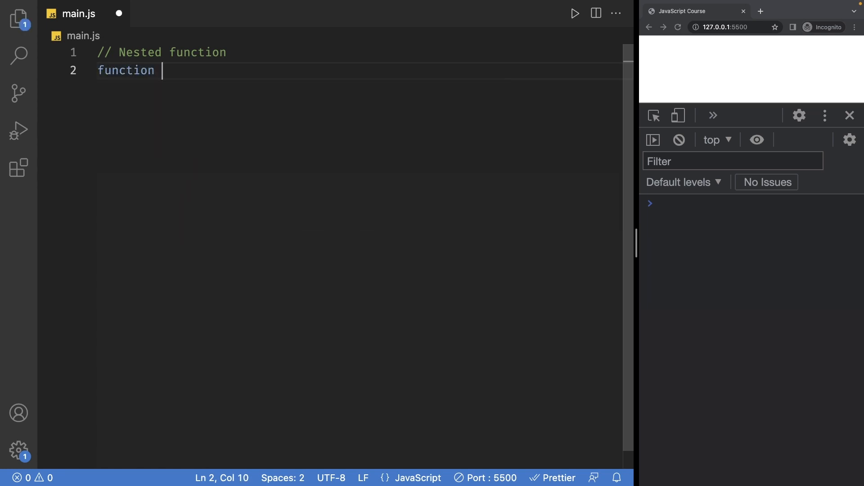
text(sayHi()
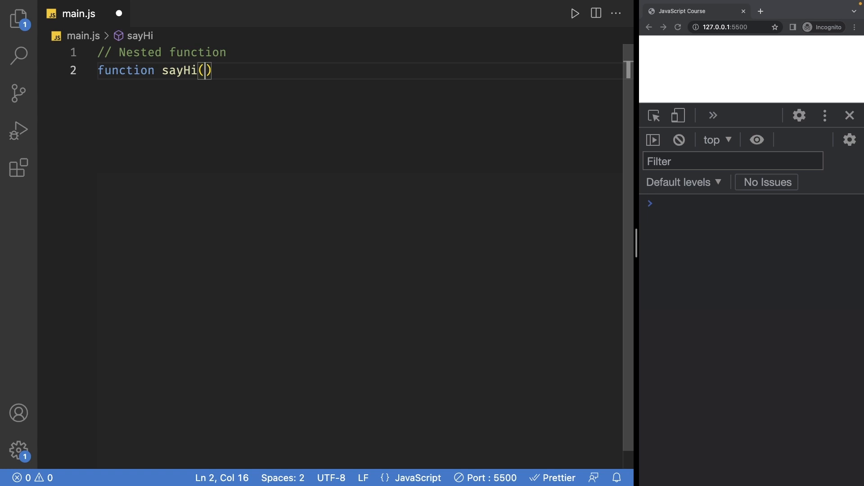
text({)
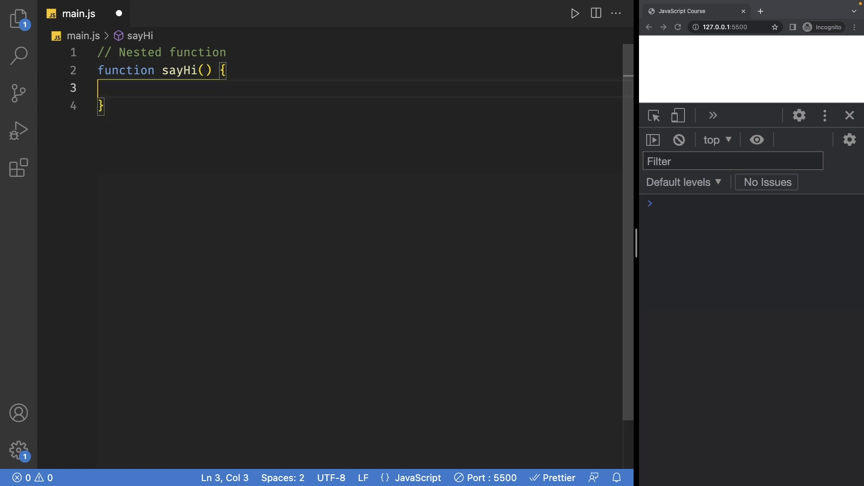
text(console.log()
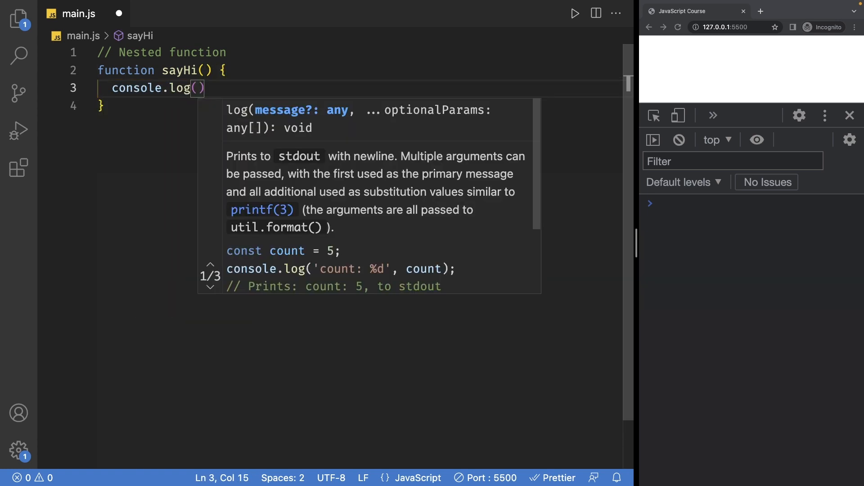
text("Hi!")
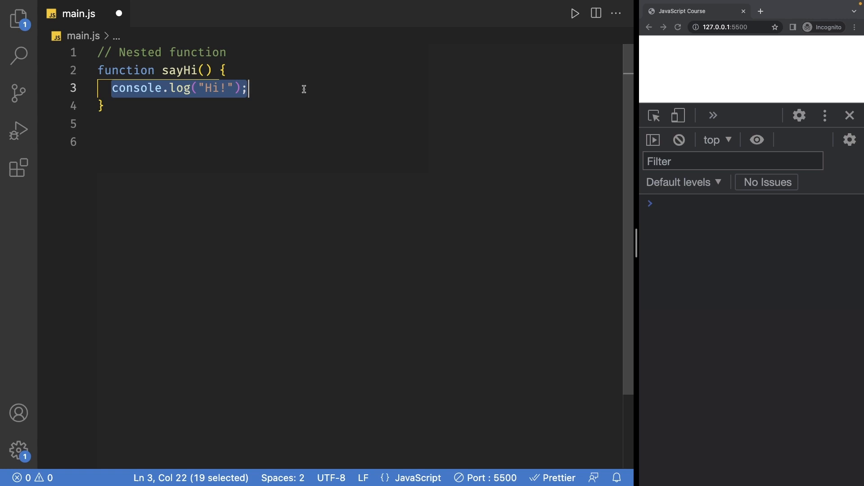
Add a sayHi(); call on the line below the function.
click(177, 141)
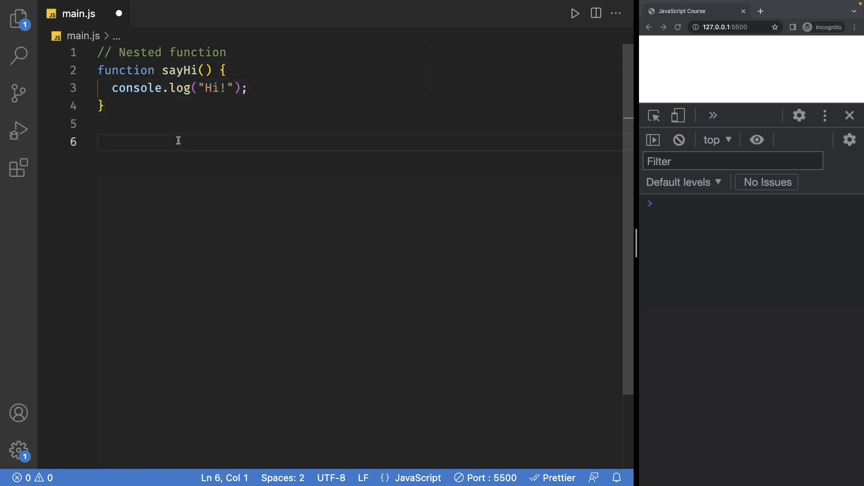
text(sayHi())
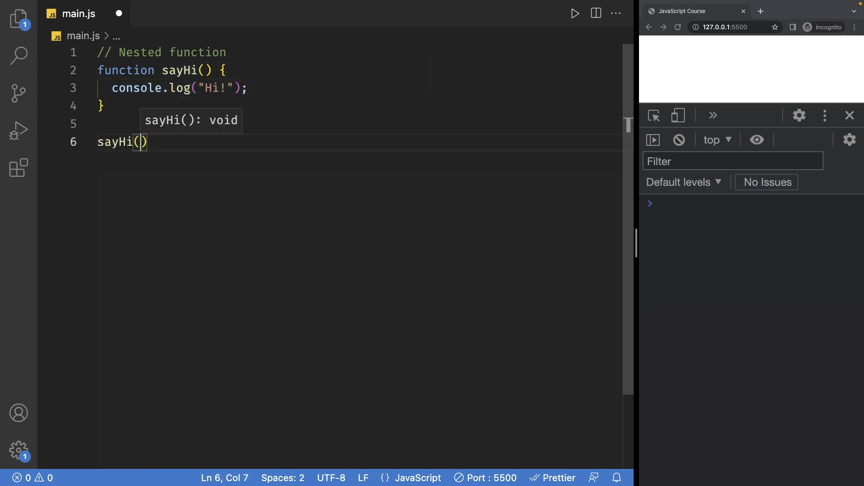
text(;)
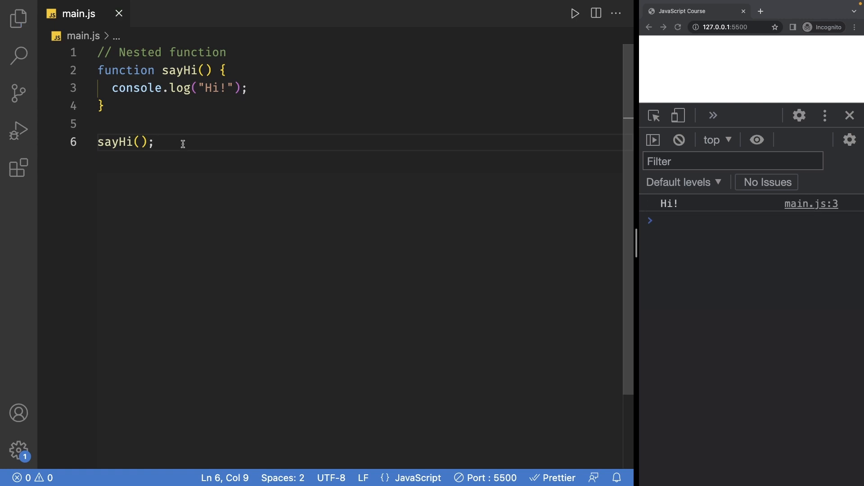
mouse_move(699, 233)
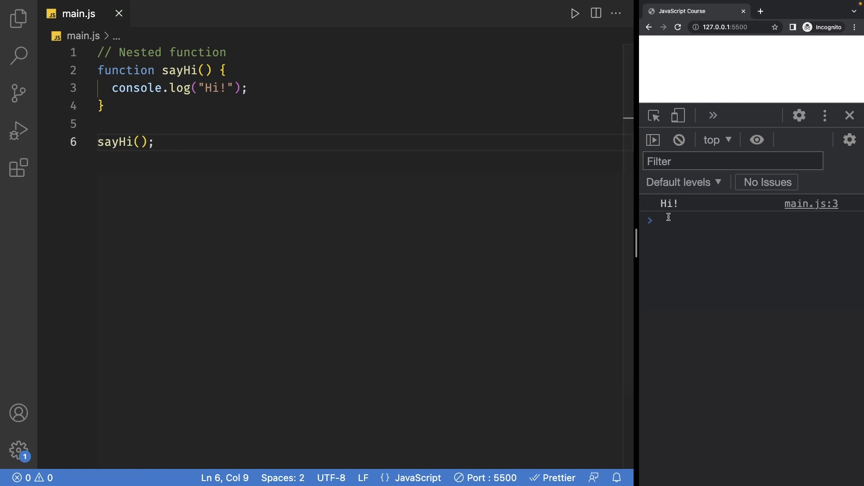
Nest a sayHello function logging "Hello!" inside sayHi and call sayHello();.
click(283, 88)
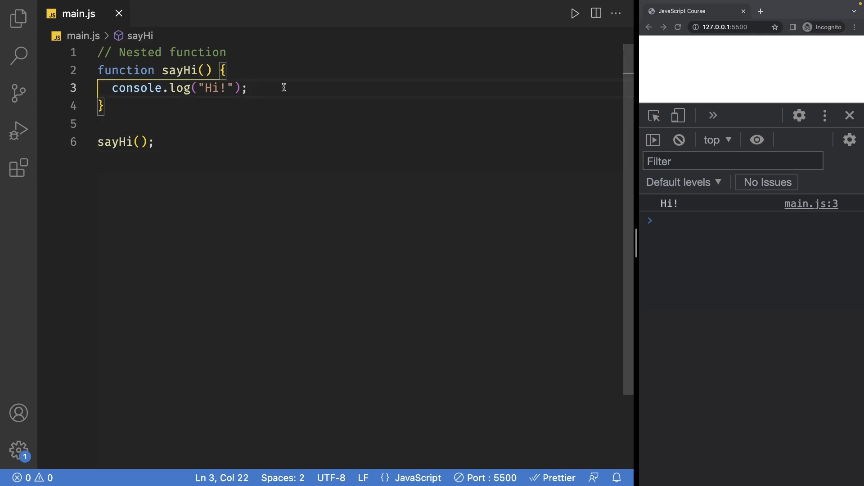
text(f)
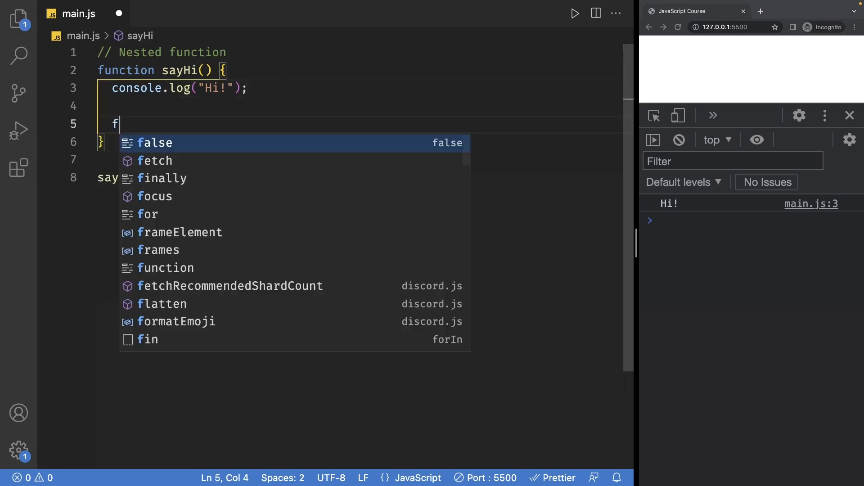
text(unction s)
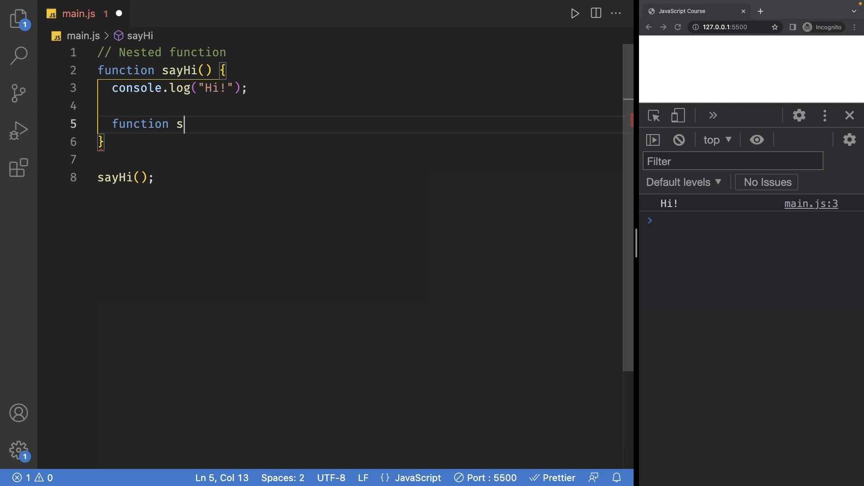
text(ayHello() {)
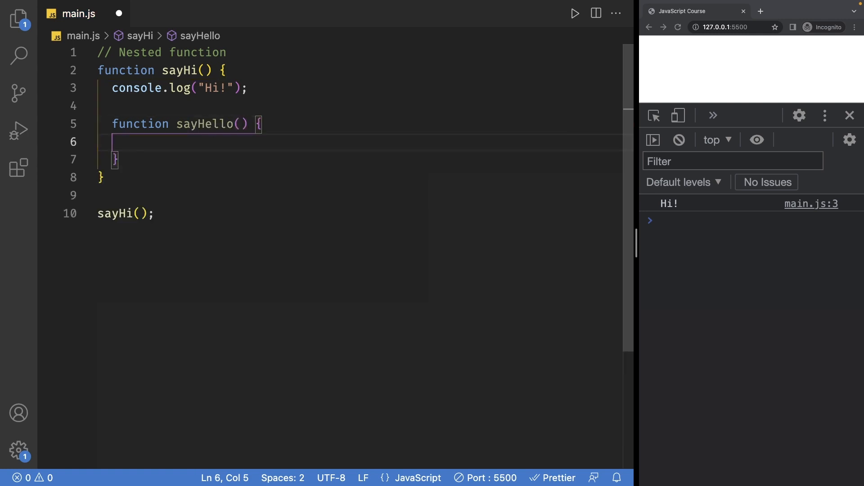
text(conso)
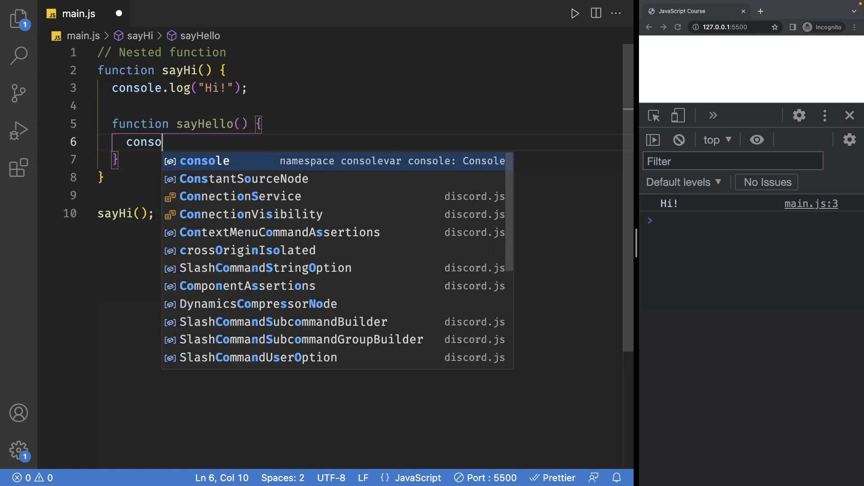
text(.log("H")
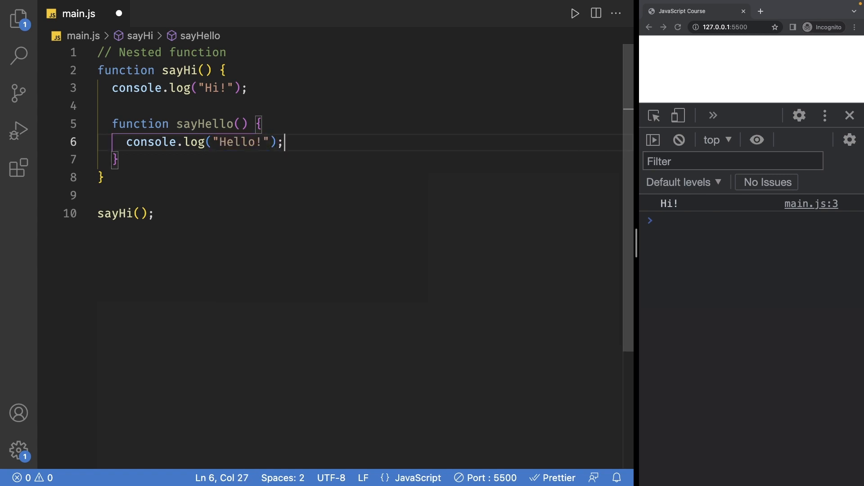
text(sayHello())
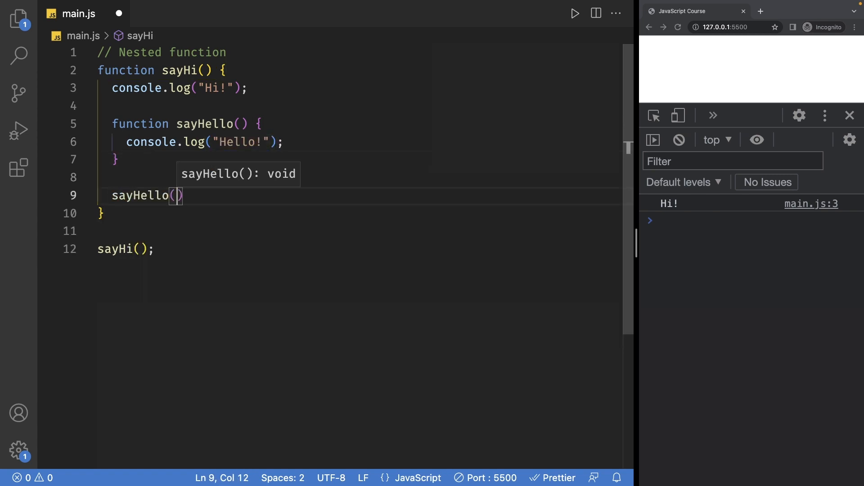
text(;)
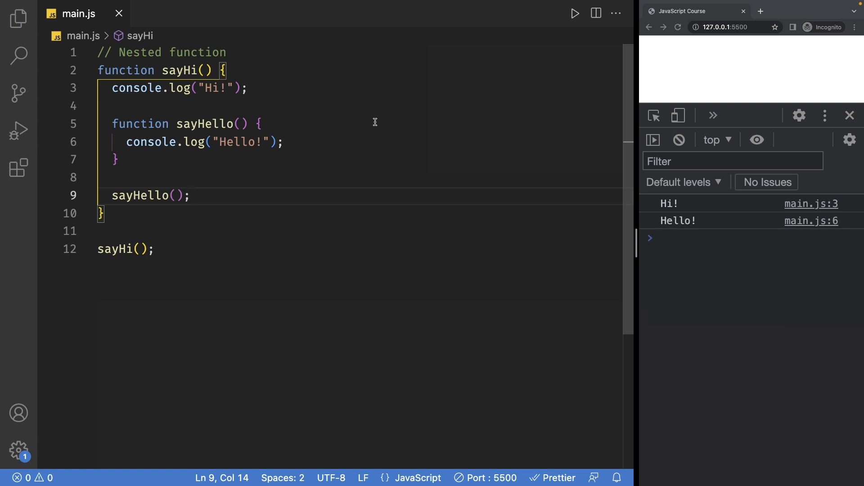
mouse_move(724, 259)
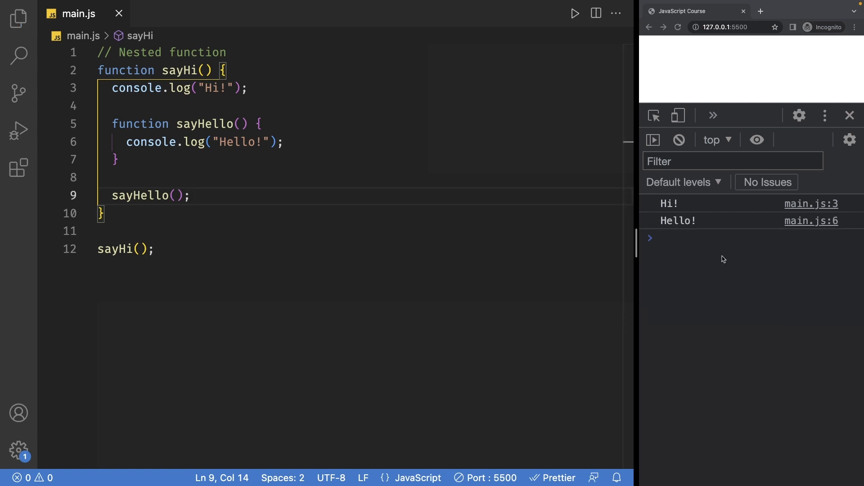
Write a nested sayWorld() function logging "World." inside sayHello.
key(Enter)
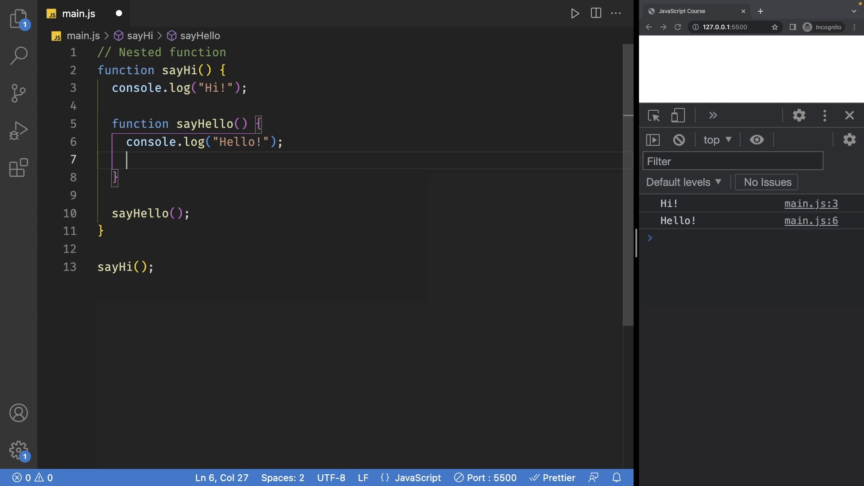
text(function)
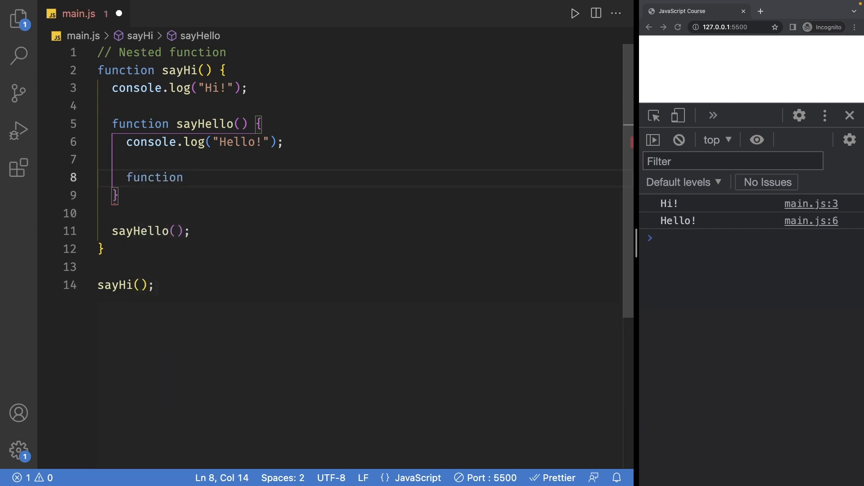
text(sayWorld())
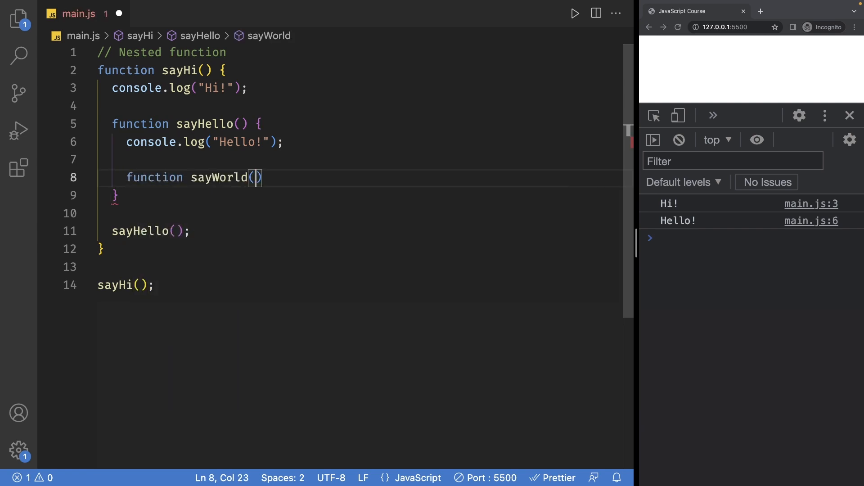
text({)
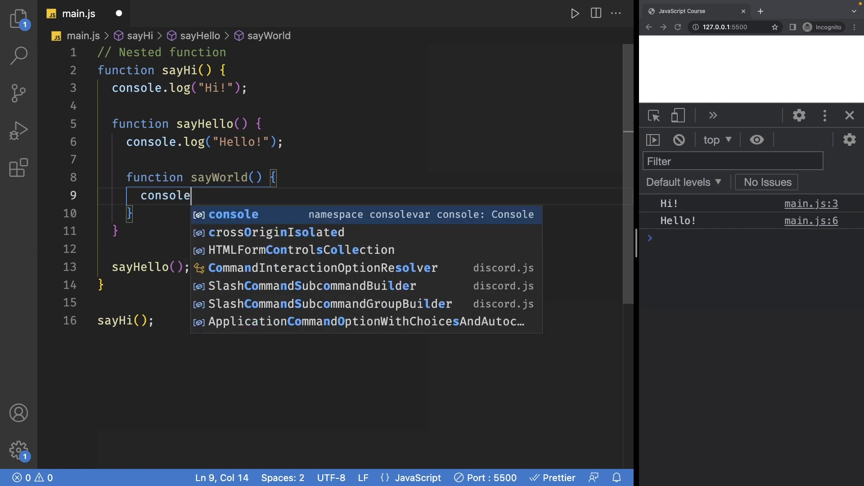
text(.log("W")
click(360, 249)
text(sayWorld();)
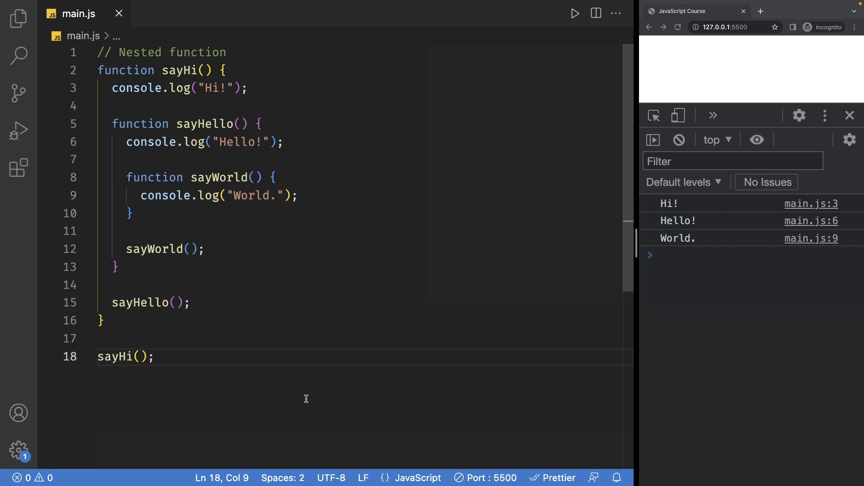
mouse_move(249, 71)
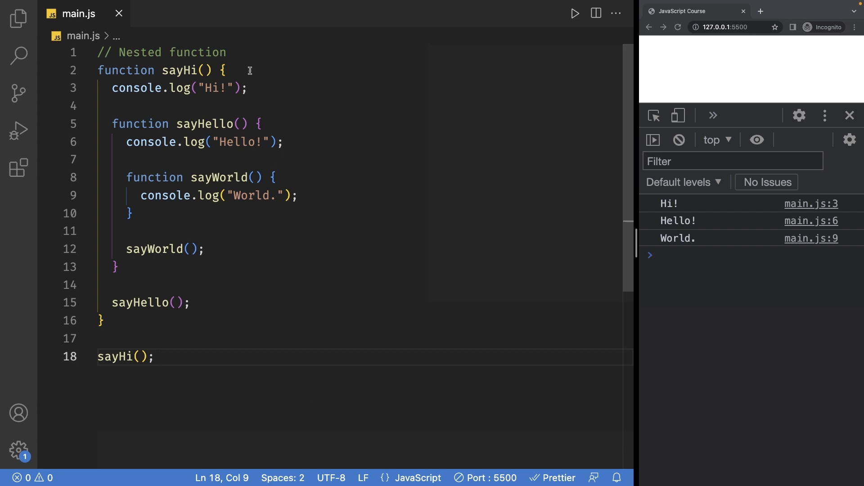
Select the nested sayWorld function block and remove it from sayHello.
key(Enter)
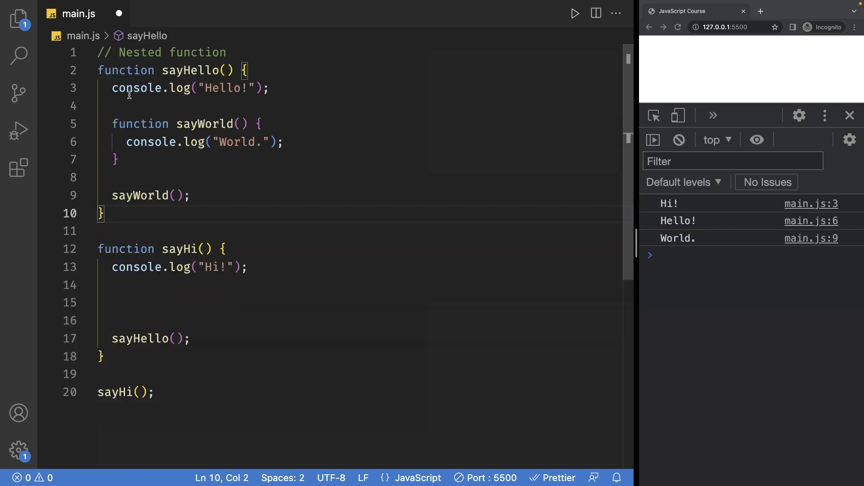
drag(112, 123, 119, 160)
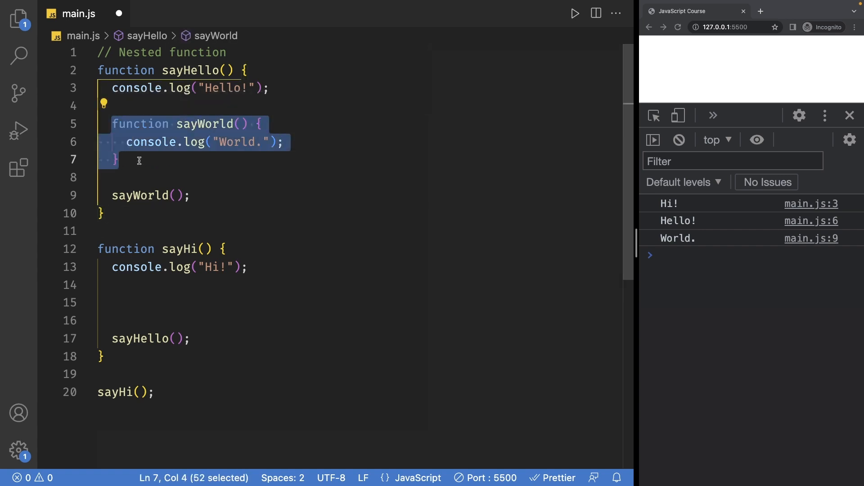
key(Delete)
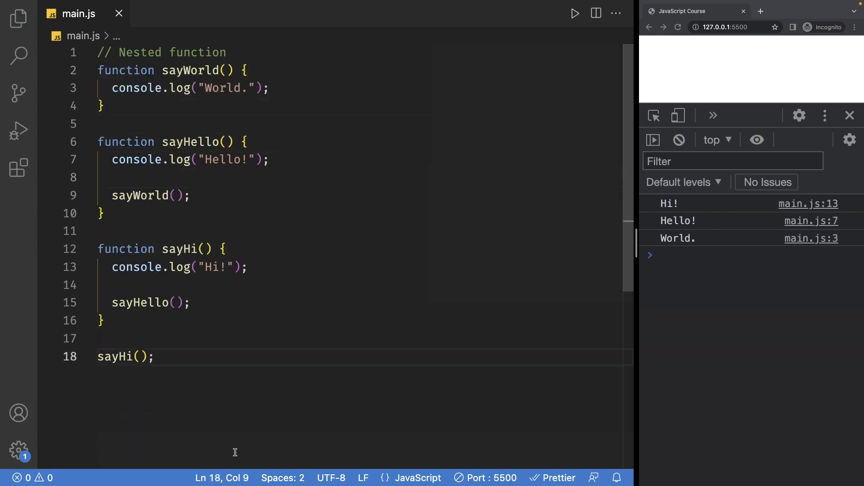
mouse_move(666, 319)
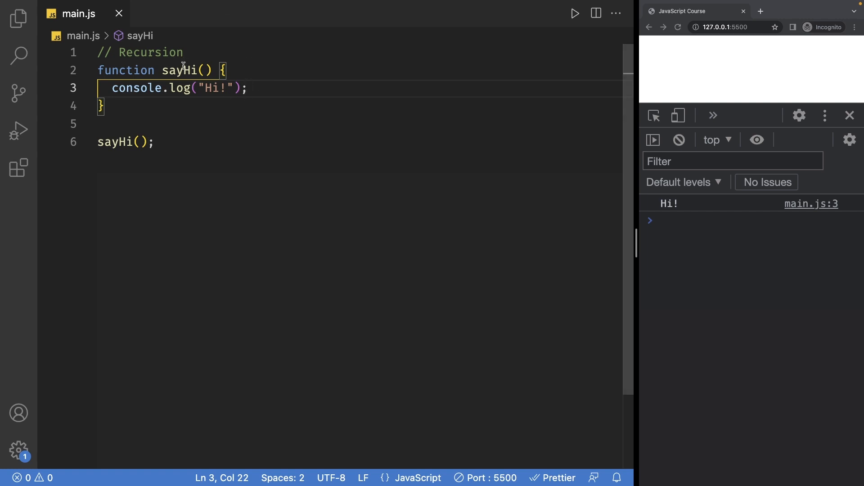
Add a recursive sayHi(); call inside sayHi after the "Hi!" log line.
key(Enter)
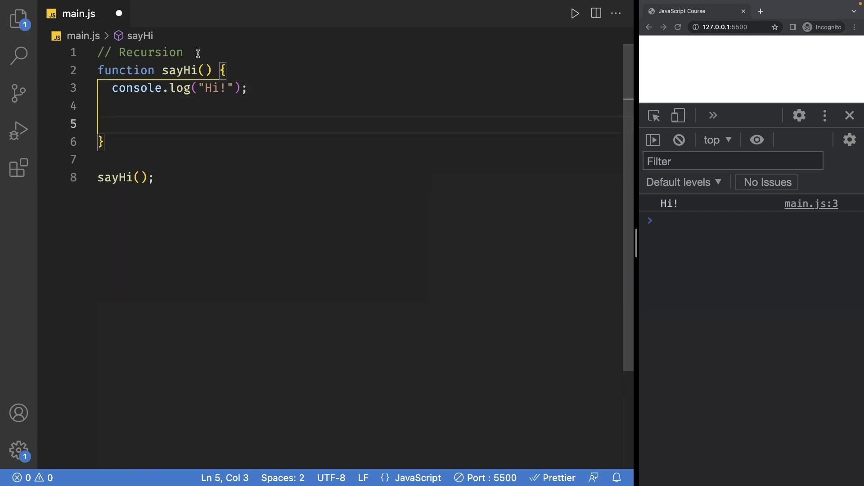
text(sayHi)
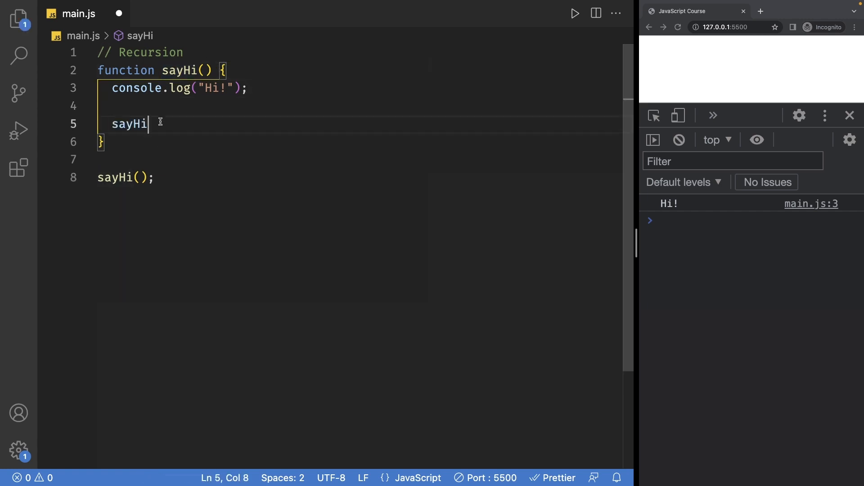
text(())
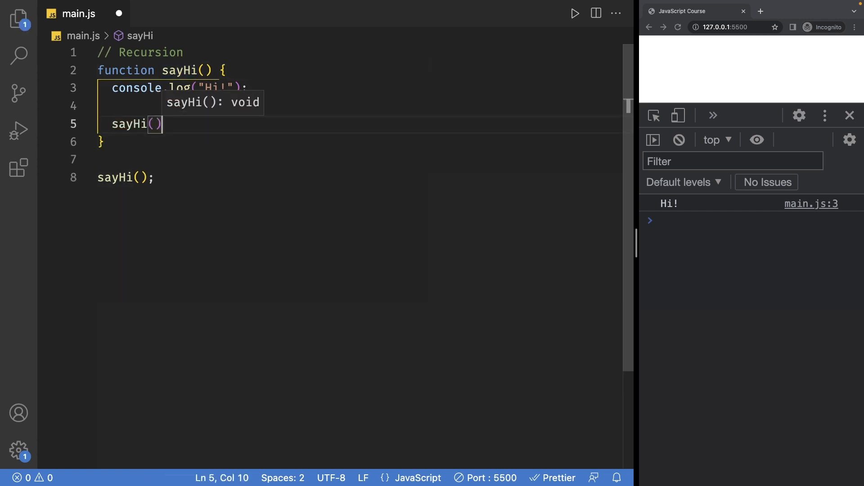
text(;)
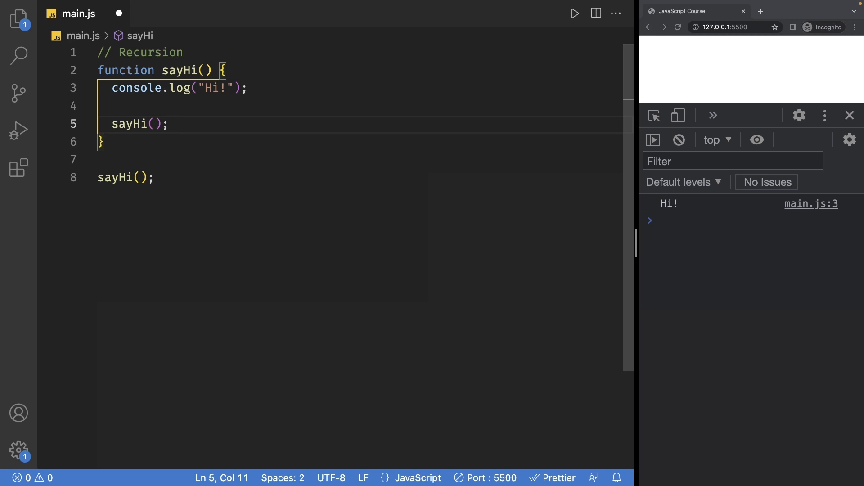
triple_click(165, 88)
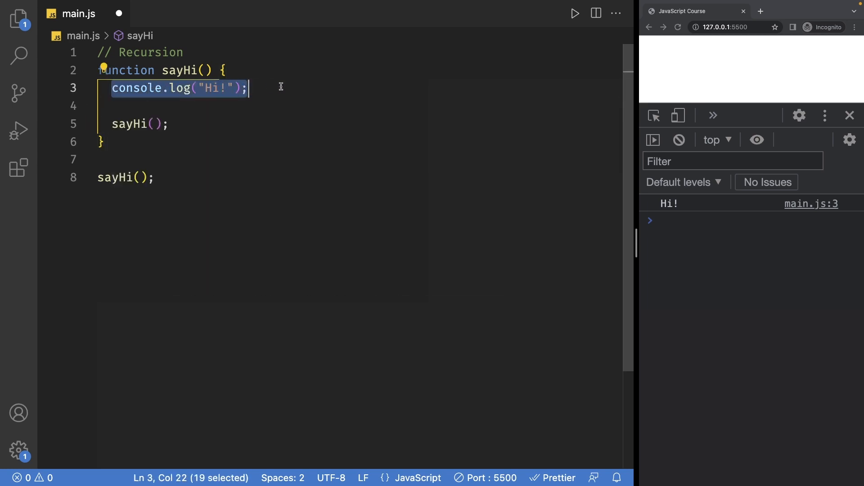
click(156, 178)
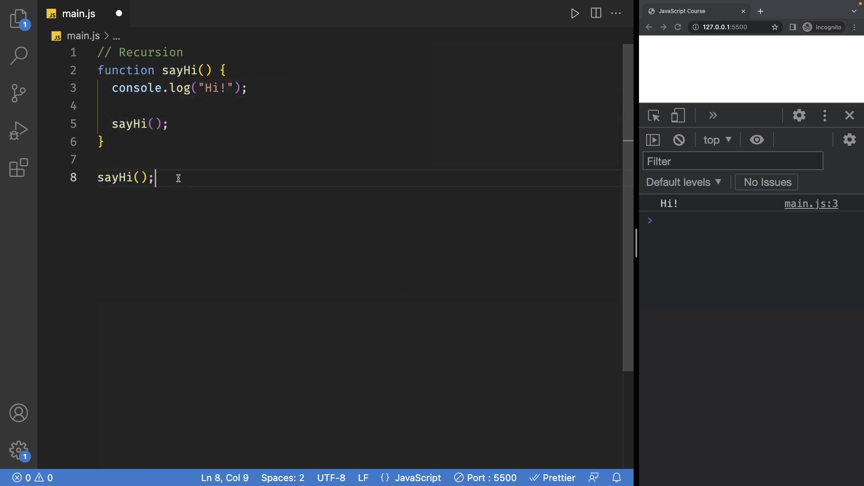
double_click(140, 124)
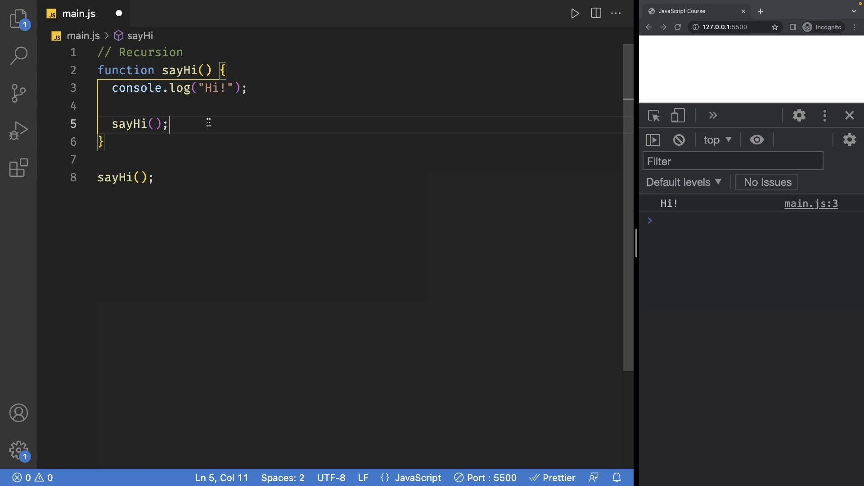
Save main.js and select the recursive sayHi call as the console overflows.
key(ctrl+a)
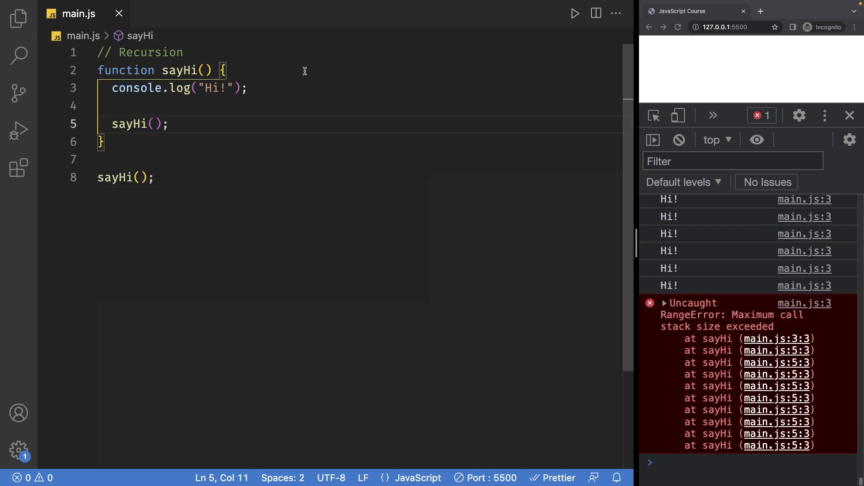
double_click(138, 123)
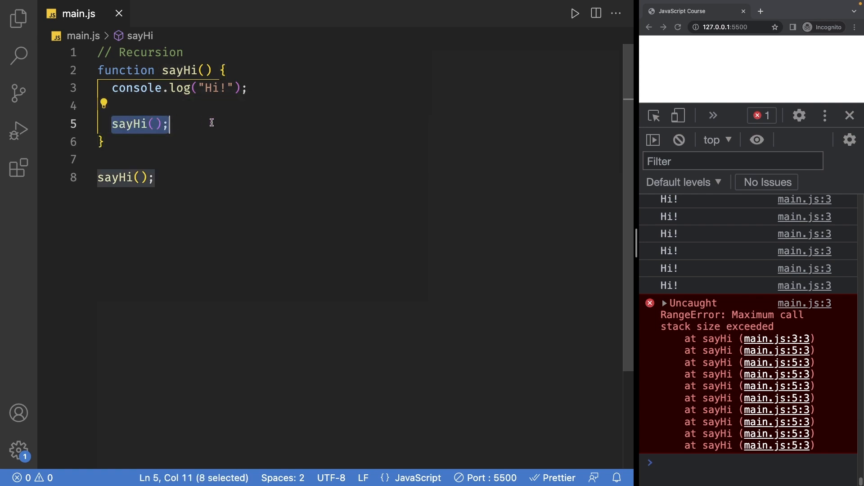